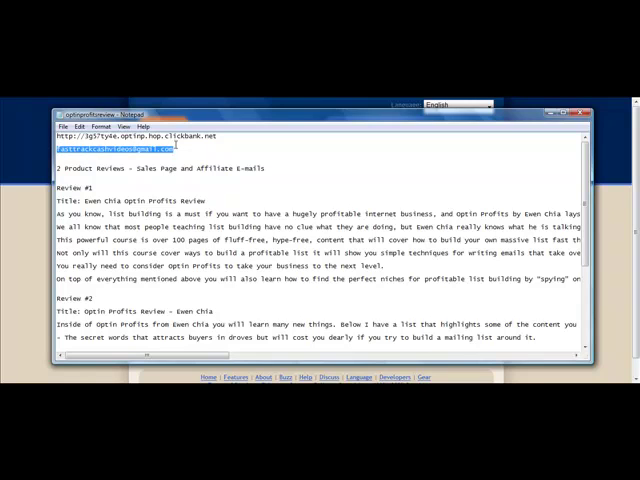
click(180, 148)
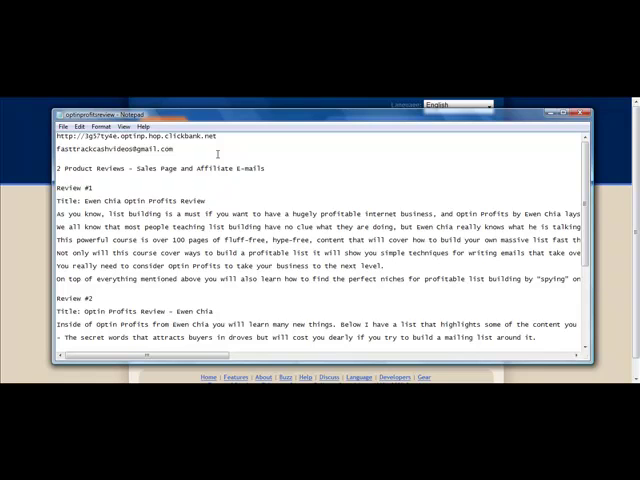
scroll(down, 3)
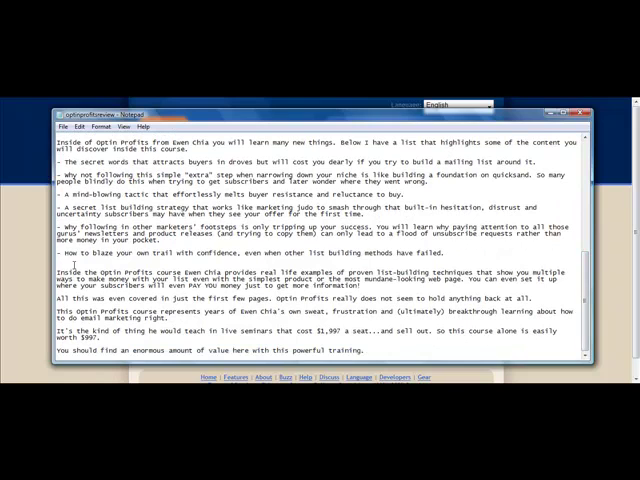
text(Title: Optin Profits Review - Ewen Chia)
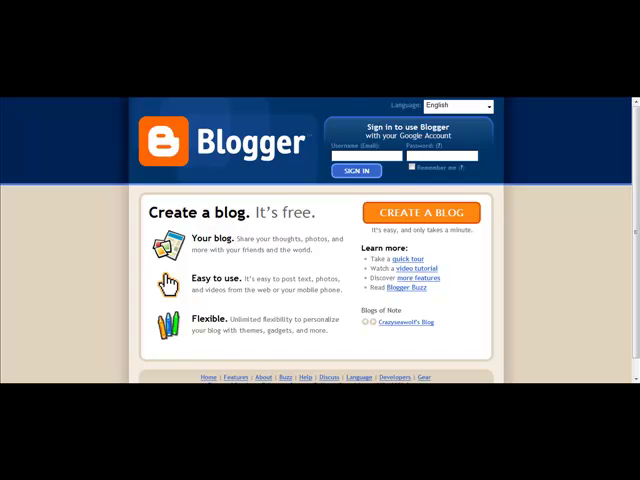
mouse_move(236, 160)
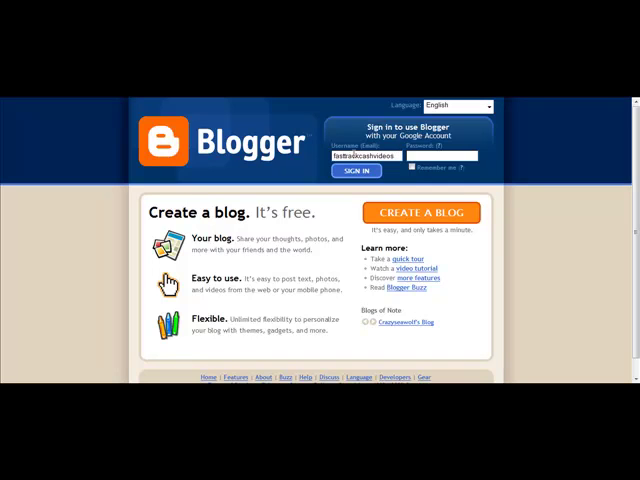
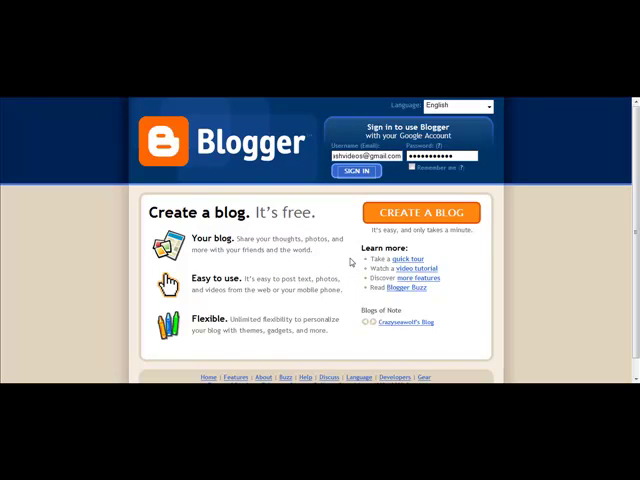
Step: Sign in and, after a few retyped attempts, enter the display name Internet Marketing Man
click(422, 212)
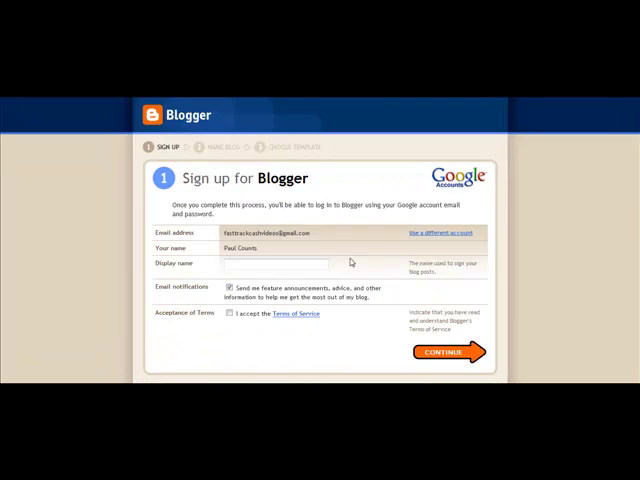
click(276, 264)
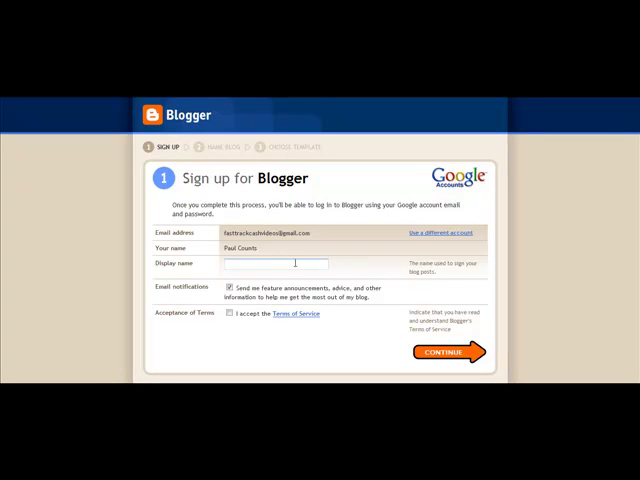
click(276, 264)
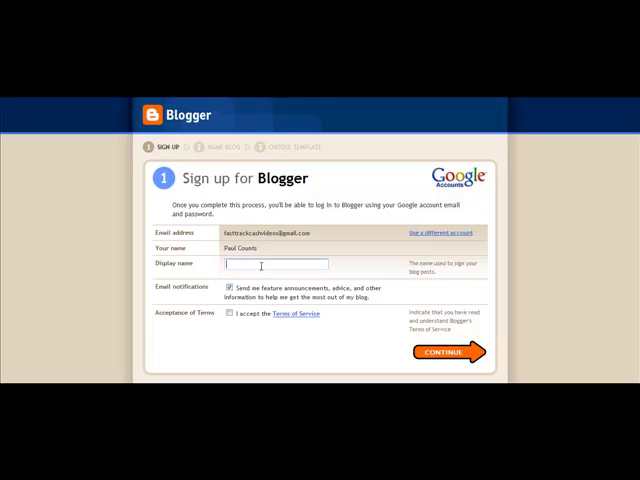
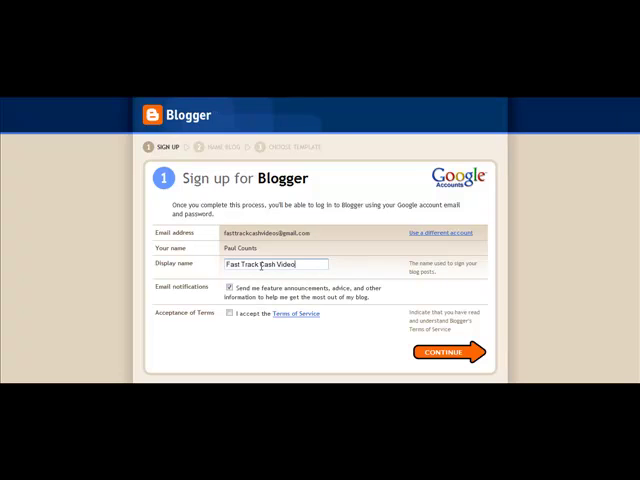
key(Backspace)
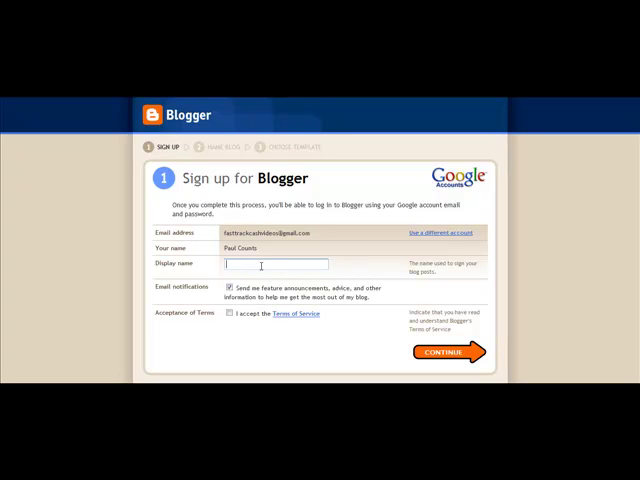
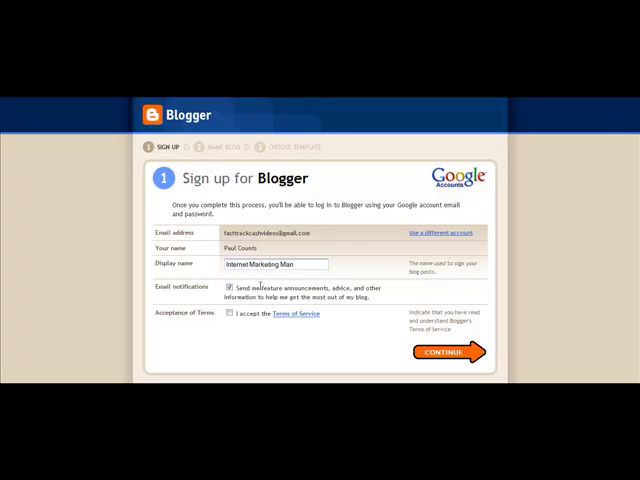
Step: Turn off feature announcement emails and accept the Terms of Service
click(228, 288)
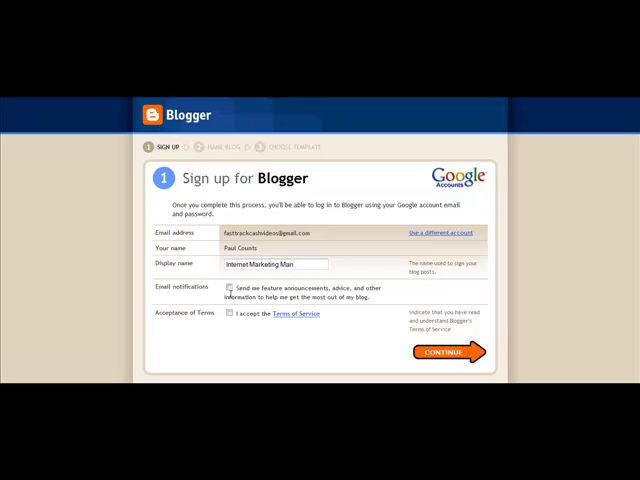
click(228, 312)
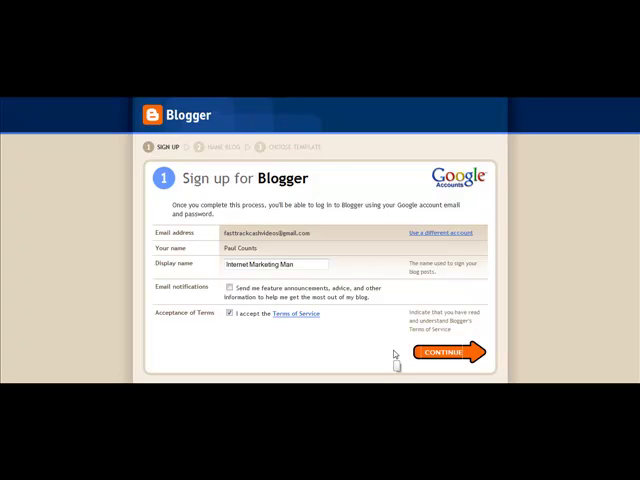
Step: Continue from the sign-up step to the Name your blog page
click(448, 352)
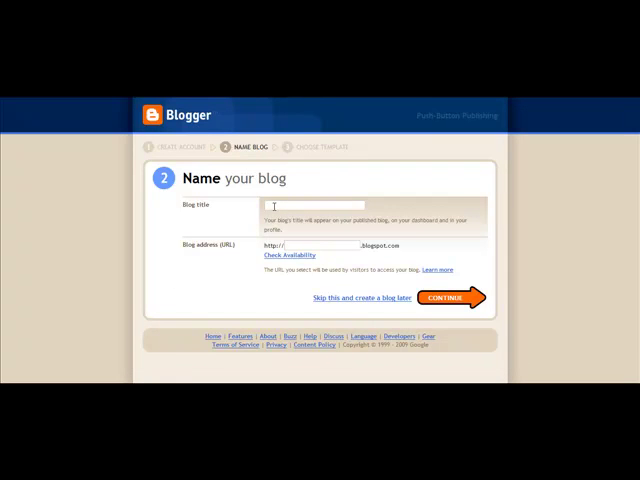
Step: Name the blog Optin Profits Review - Ewen Chia, give it an optin profits address, check availability and continue
text(Optin Profits Review - Ewen Chia)
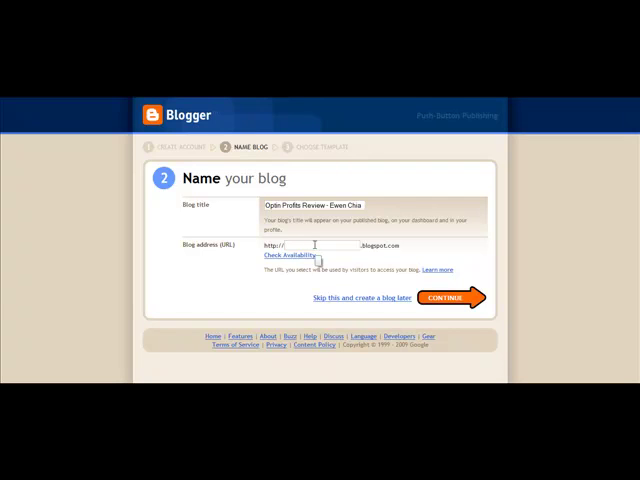
text(optin)
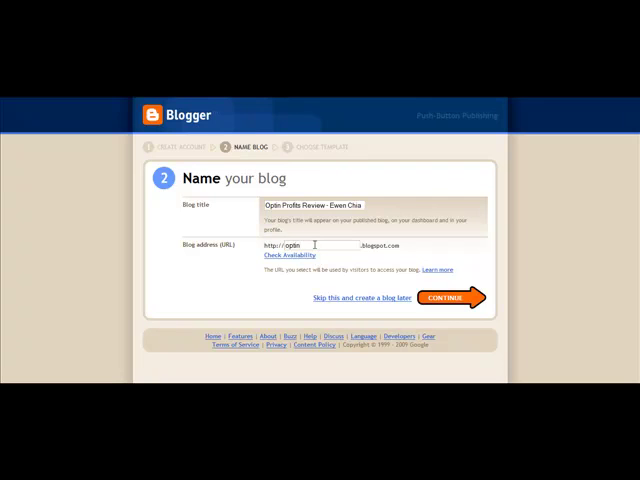
text(profitsreview)
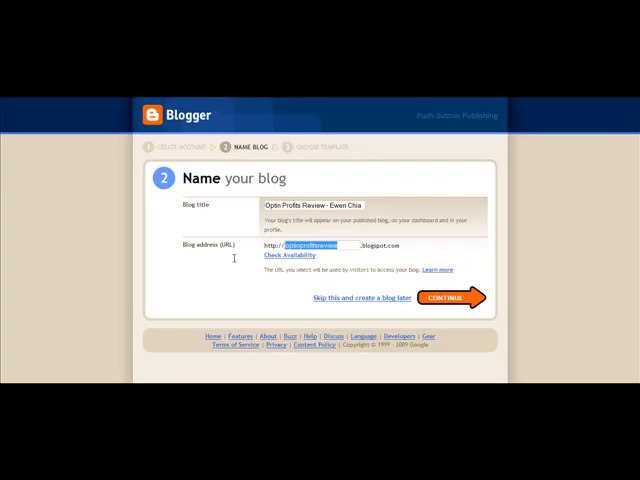
text(fastb)
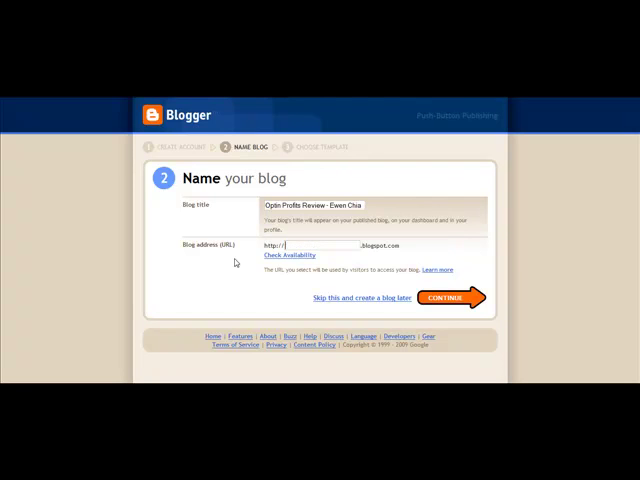
text(optinprofitsreview)
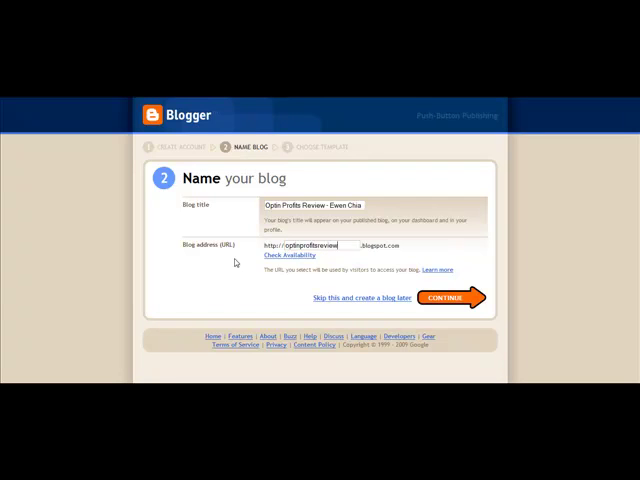
click(288, 254)
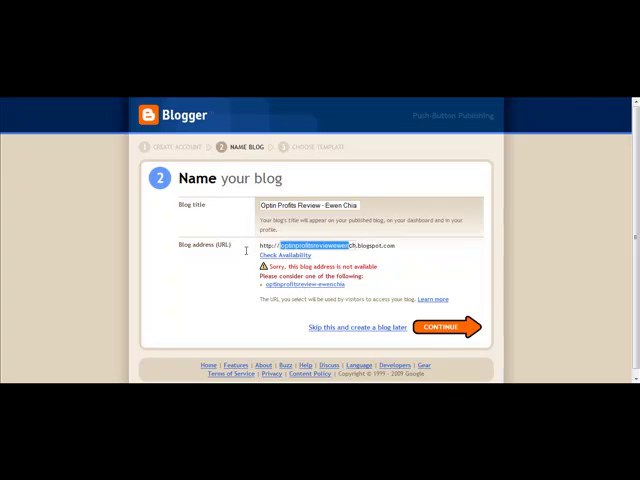
click(284, 254)
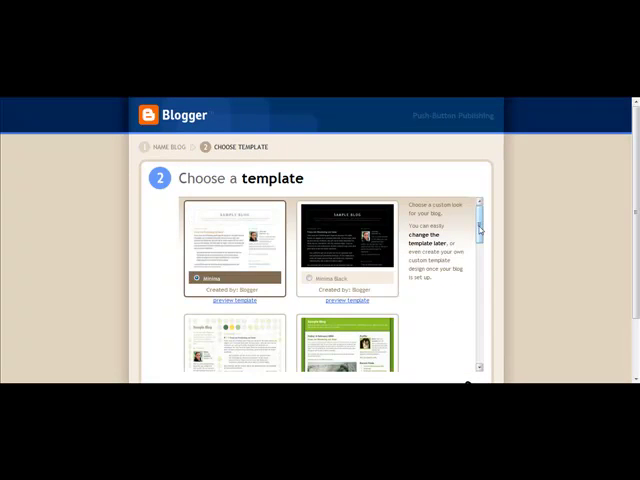
Step: Pick the green template from the gallery, create the blog and start the first post
scroll(down, 3)
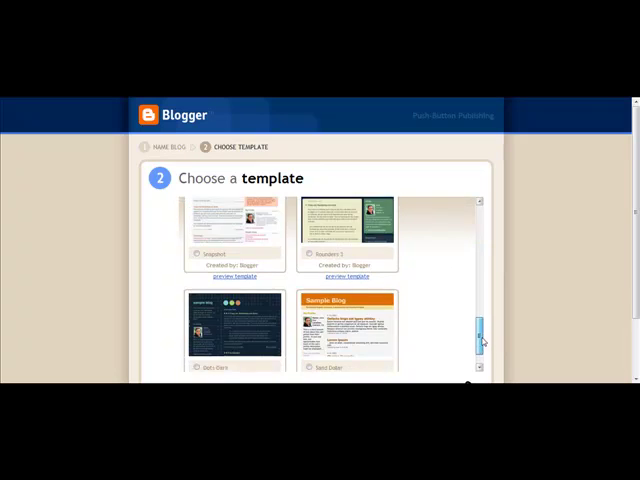
scroll(down, 3)
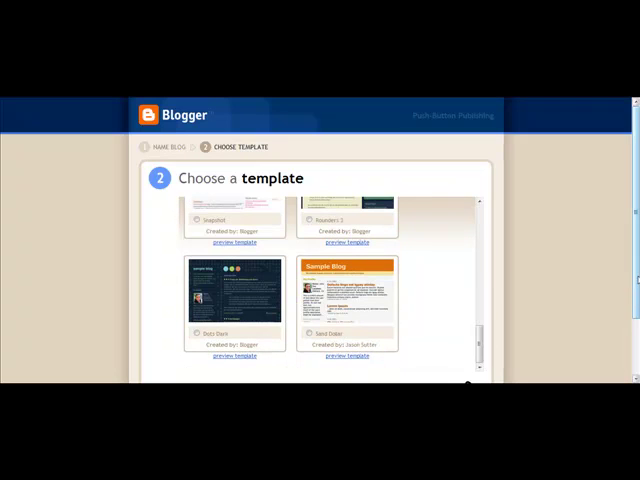
scroll(down, 3)
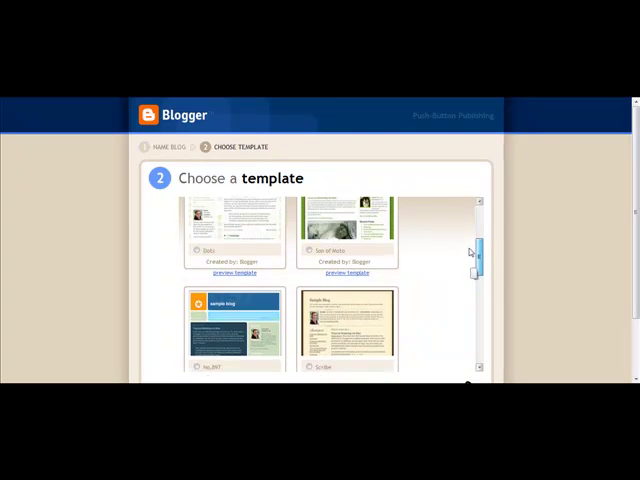
scroll(down, 3)
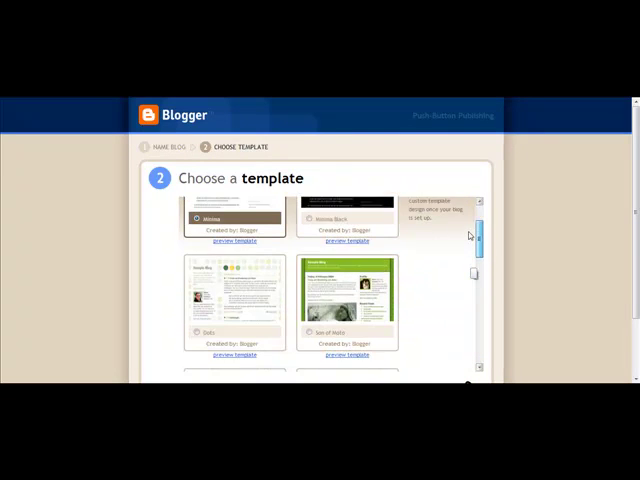
scroll(down, 3)
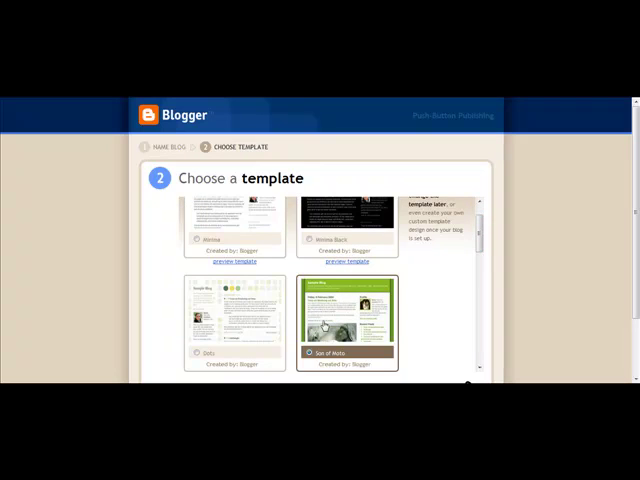
scroll(down, 3)
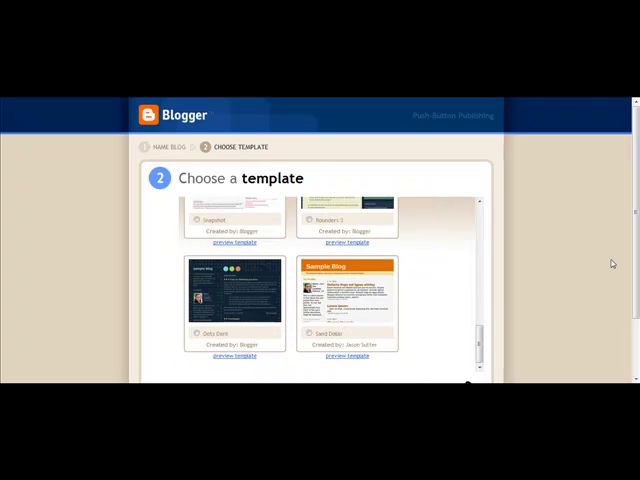
scroll(down, 3)
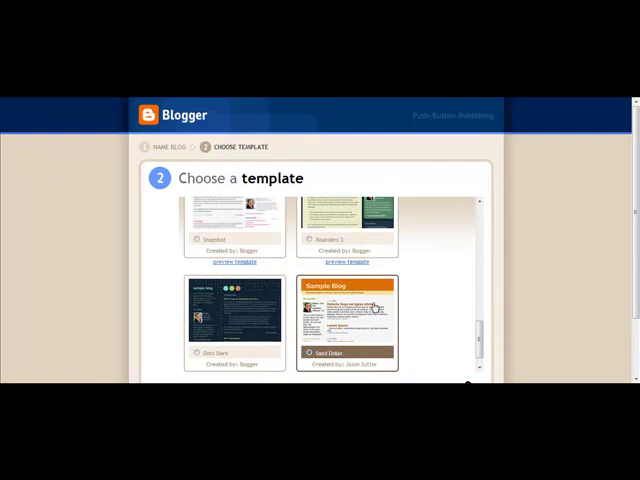
scroll(down, 3)
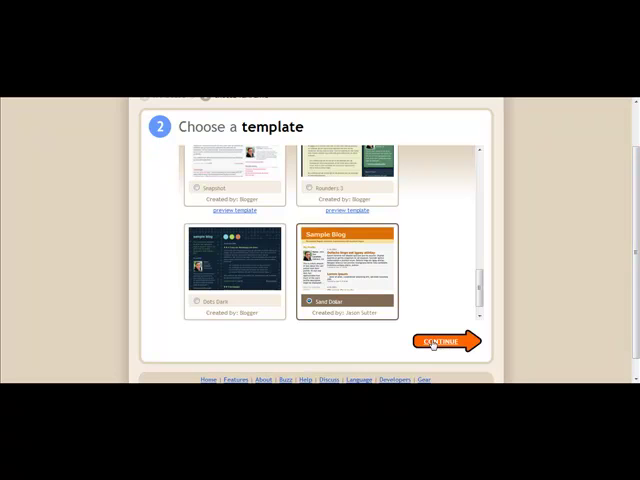
click(436, 342)
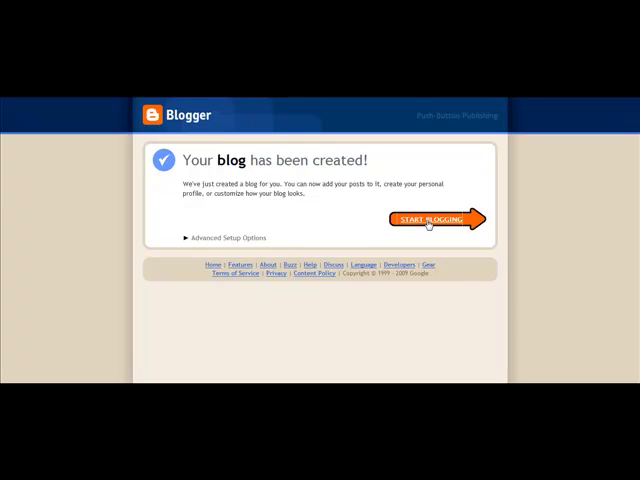
click(436, 218)
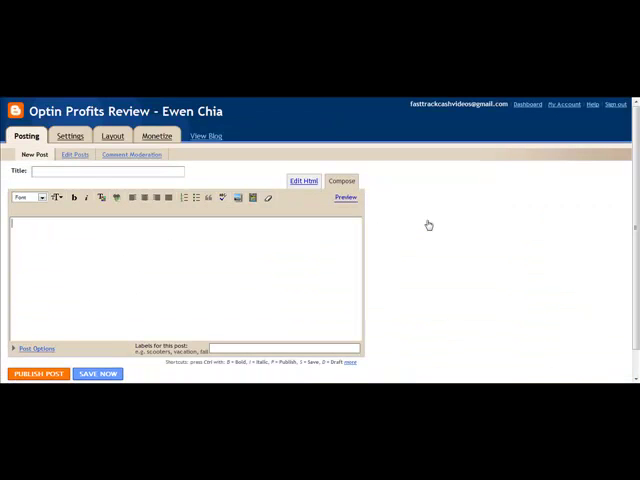
mouse_move(284, 268)
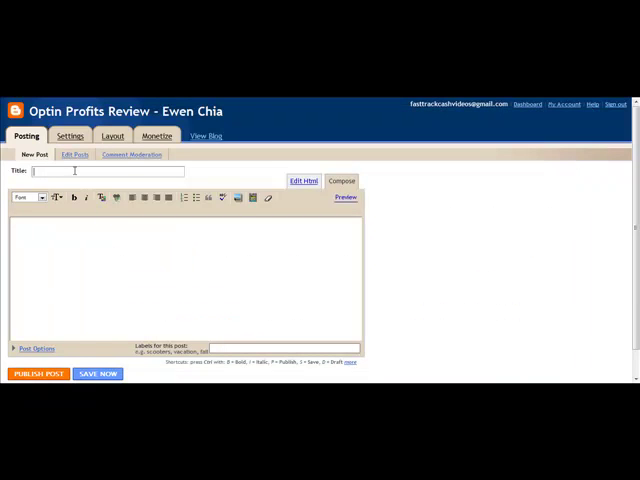
Step: Title the post Optin Profits Review - Ewen Chia and ready the body for the copied review text
text(Optin Profits Review - Ewen Chia)
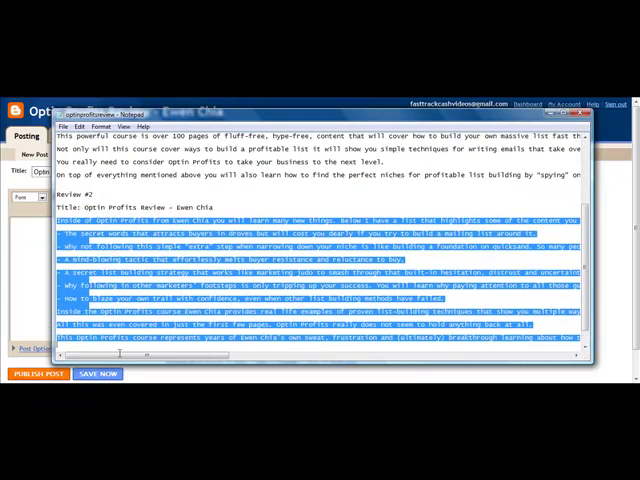
scroll(down, 3)
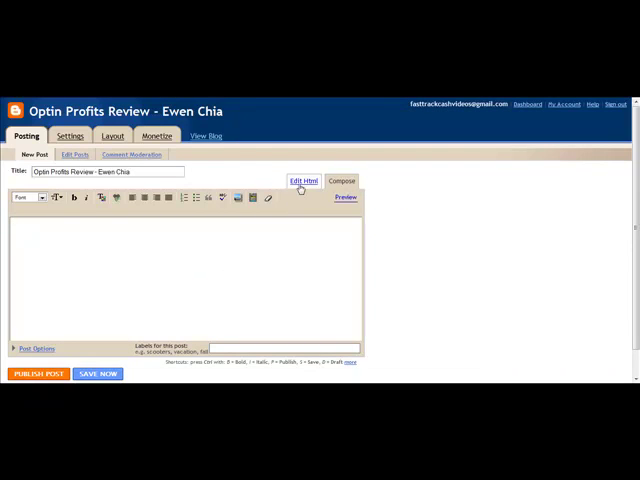
click(304, 180)
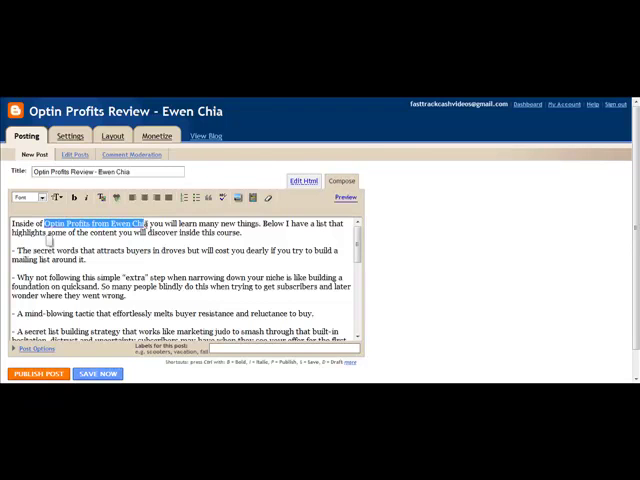
Step: Select the product name in the pasted review's opening sentence
click(76, 196)
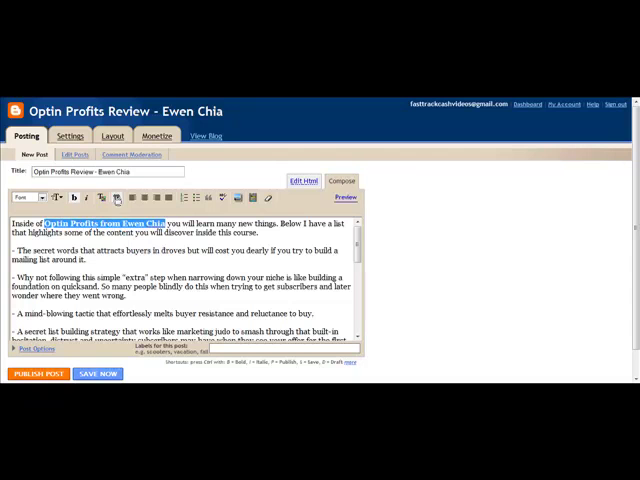
Step: Link the selected product name to the affiliate URL and review the rest of the article
click(116, 196)
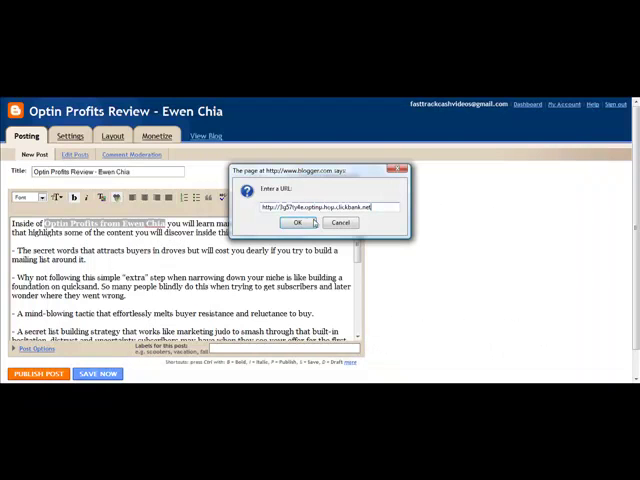
click(296, 222)
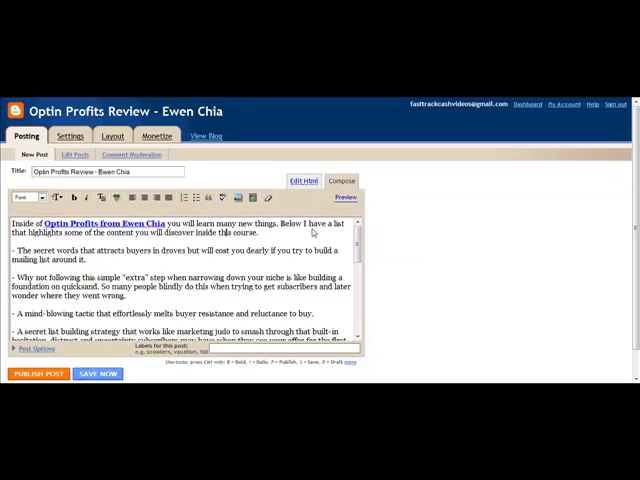
scroll(down, 3)
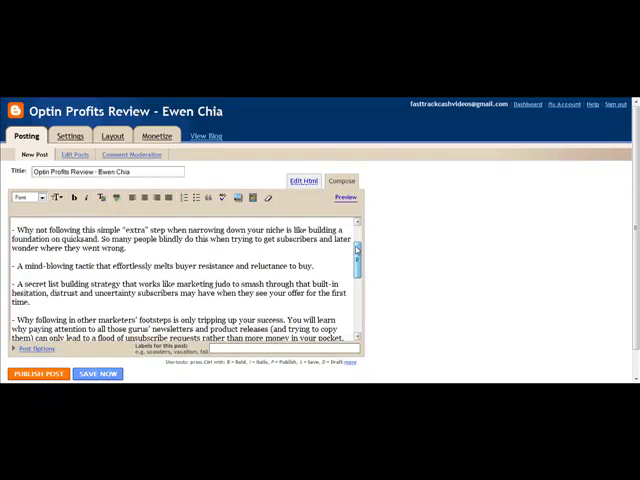
scroll(down, 3)
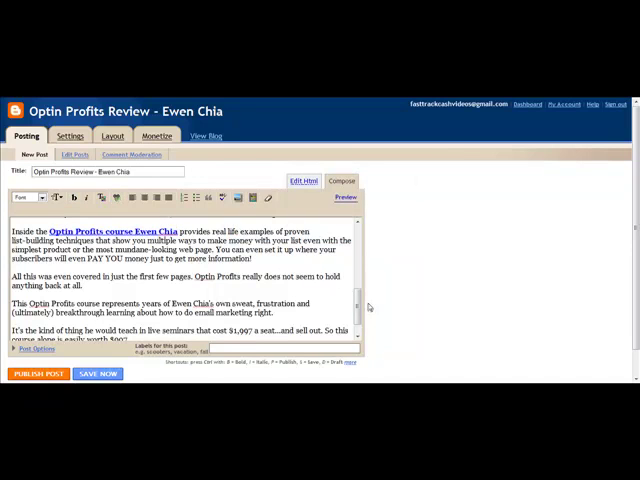
scroll(down, 3)
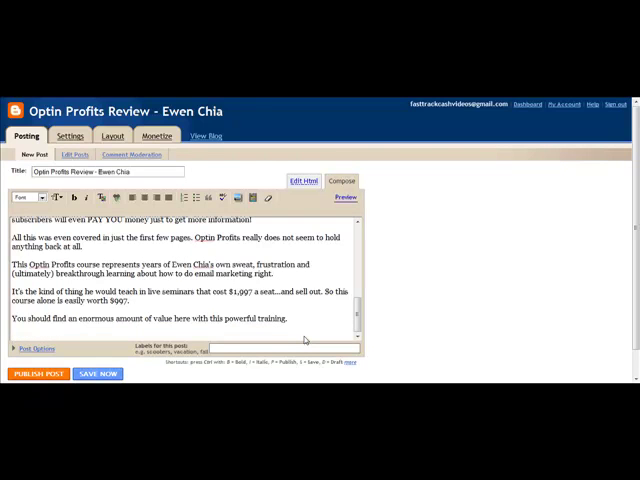
Step: Add the closing line 'Discover How Optin Profits Can Change Your Business' at the end of the post
text(D)
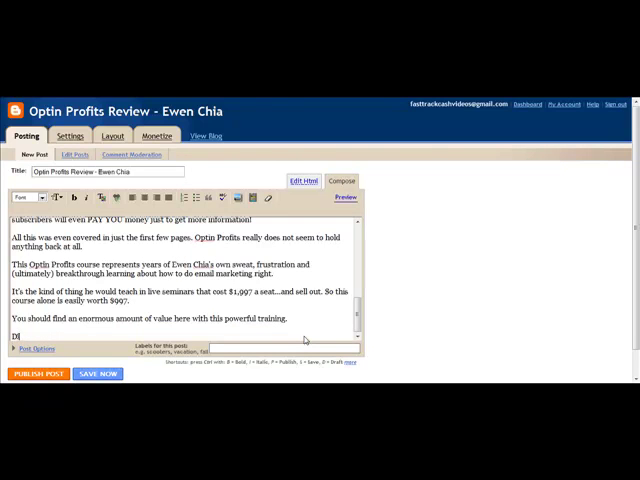
text(iscover How Optin P)
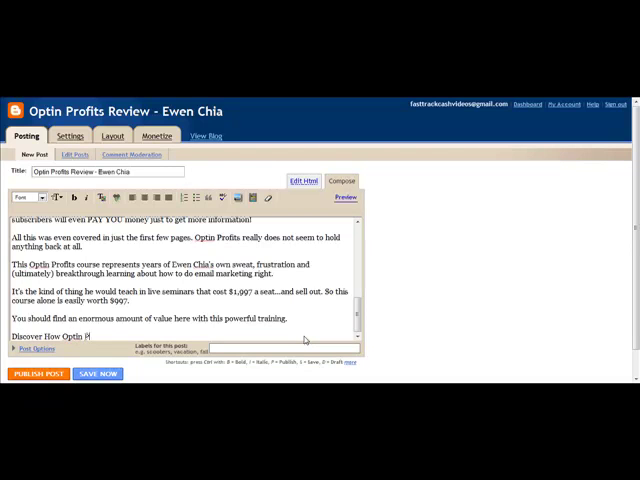
text(rofits Can Change Y)
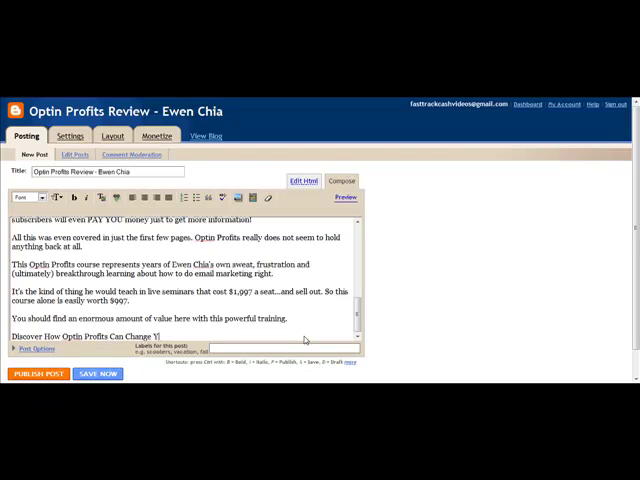
text(our Business)
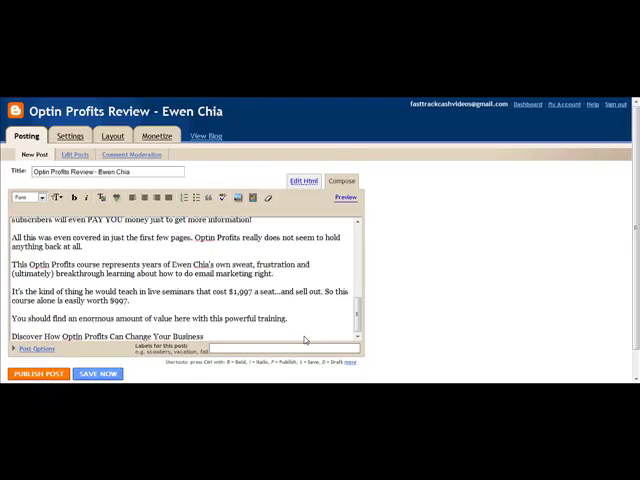
text(fast)
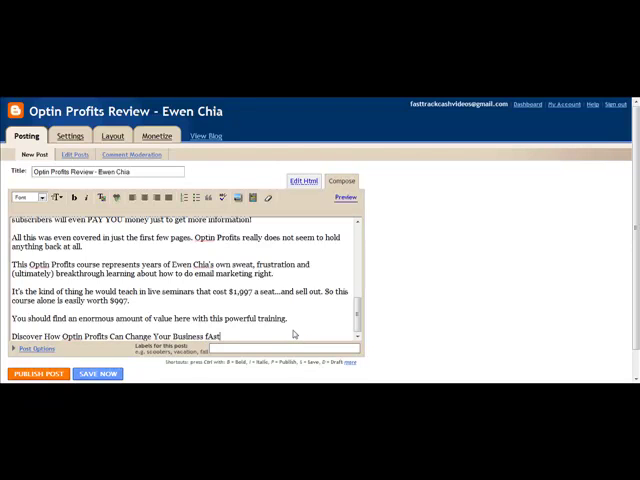
key(BackSpace)
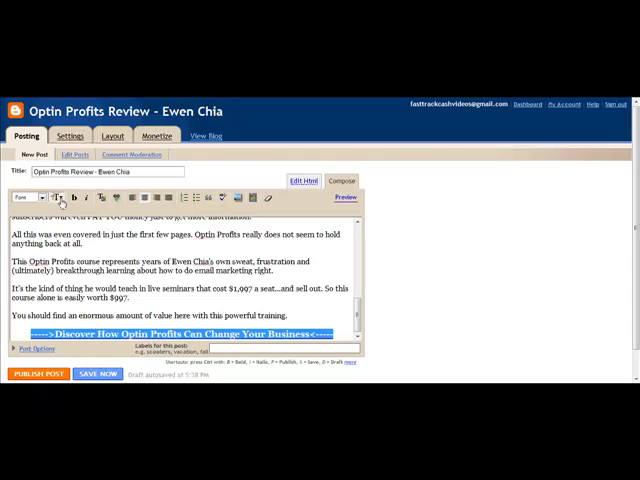
Step: Scroll through the post to check the framed closing call-to-action line
scroll(down, 3)
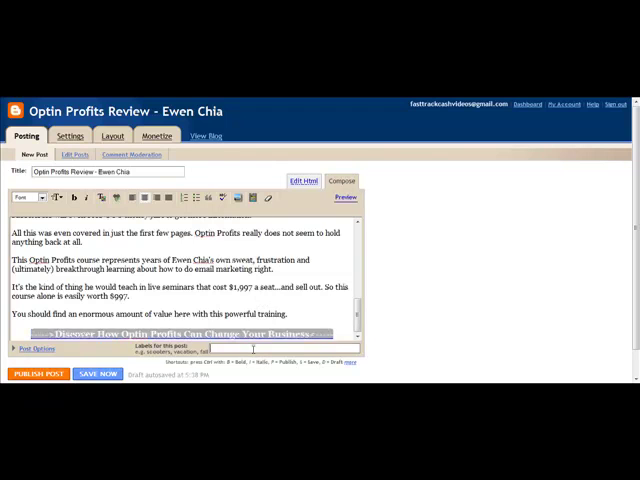
Step: Label the post 'Ewen Chia, Optin Profits' and publish the Optin Profits review
text(opti)
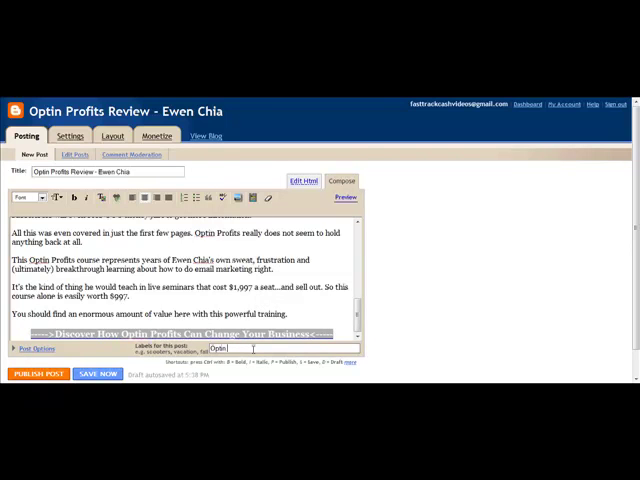
text(Profits, Ewen Chia)
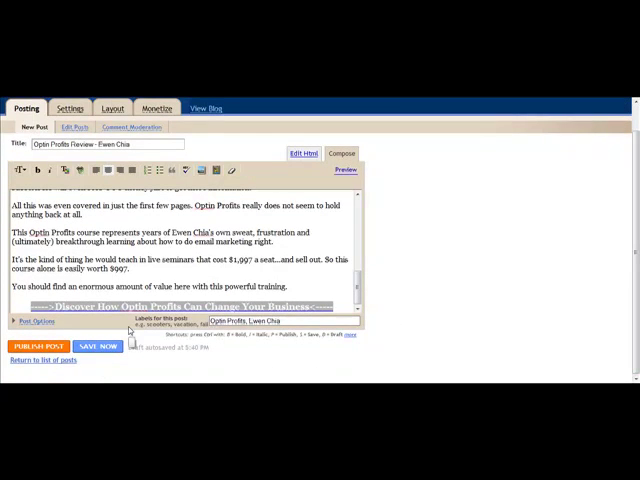
click(40, 344)
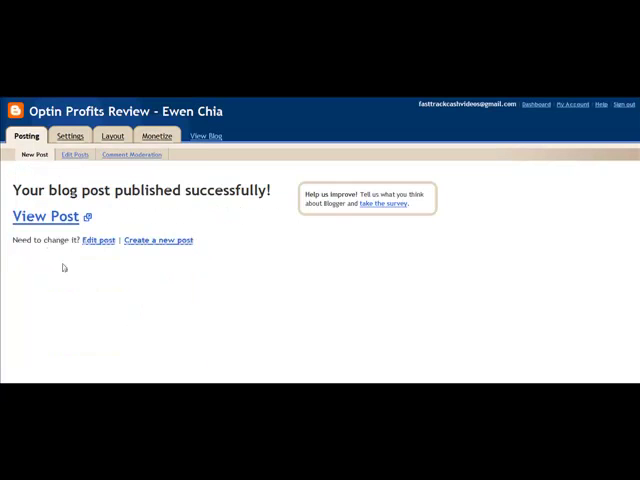
right_click(44, 216)
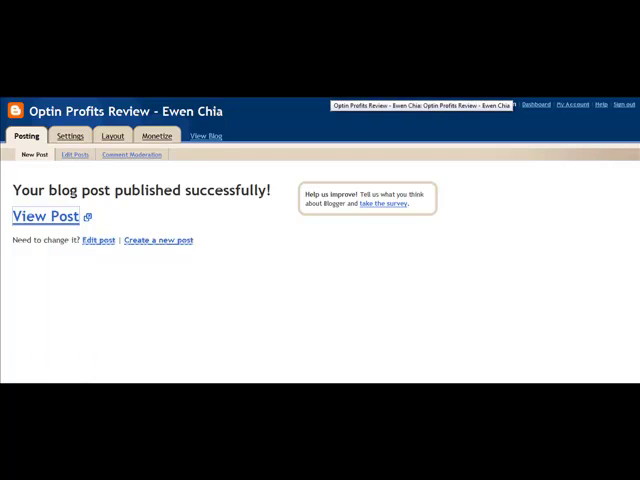
click(44, 216)
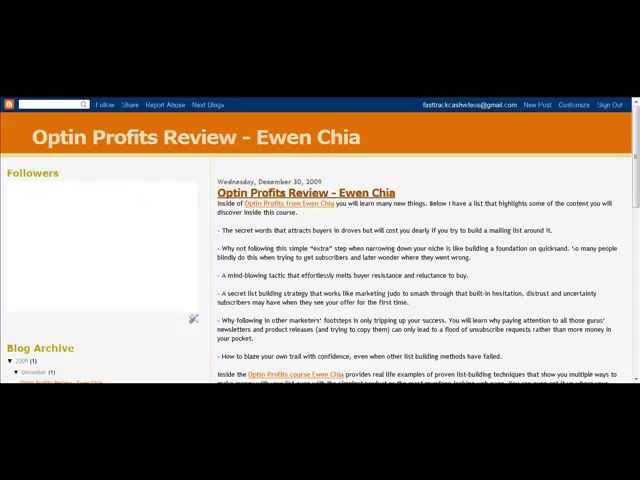
mouse_move(184, 164)
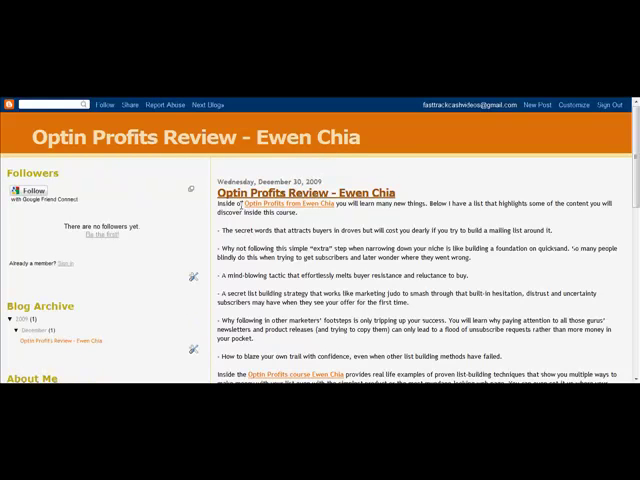
scroll(down, 3)
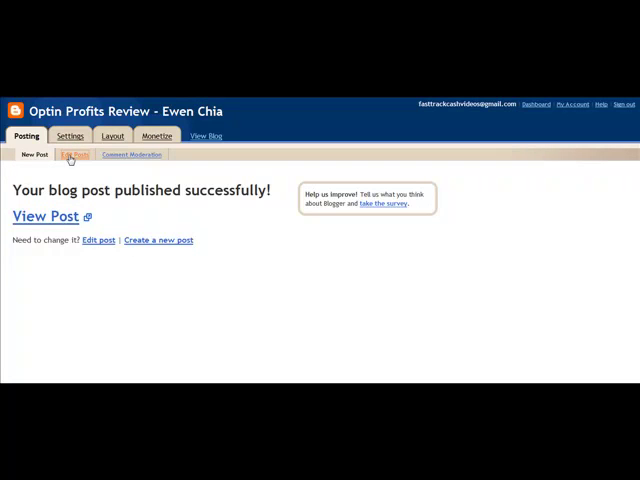
Step: Reopen the Optin Profits review from the post list and publish it again
click(76, 154)
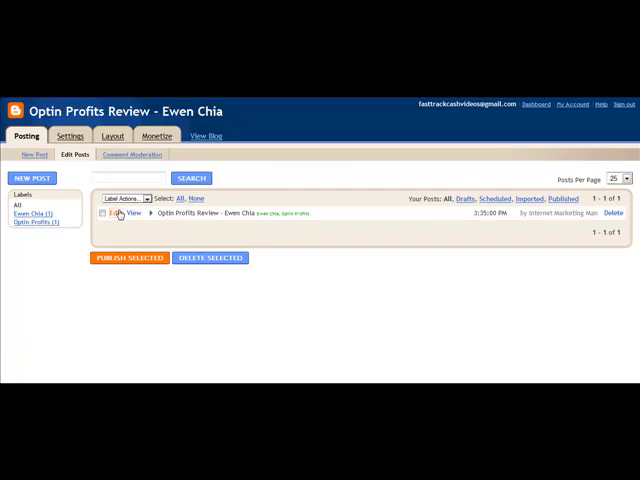
click(120, 216)
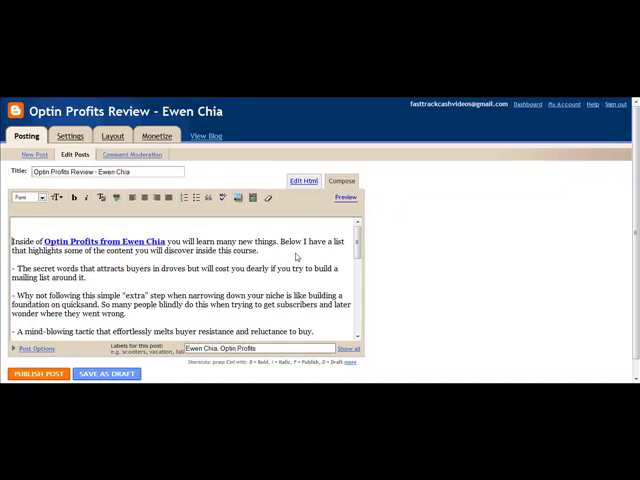
scroll(down, 3)
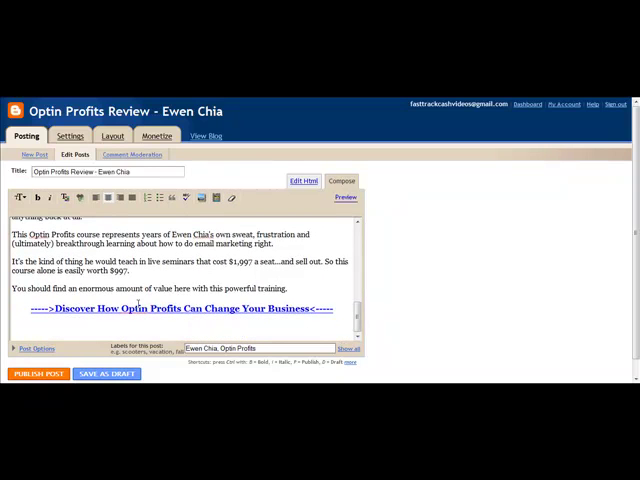
click(40, 372)
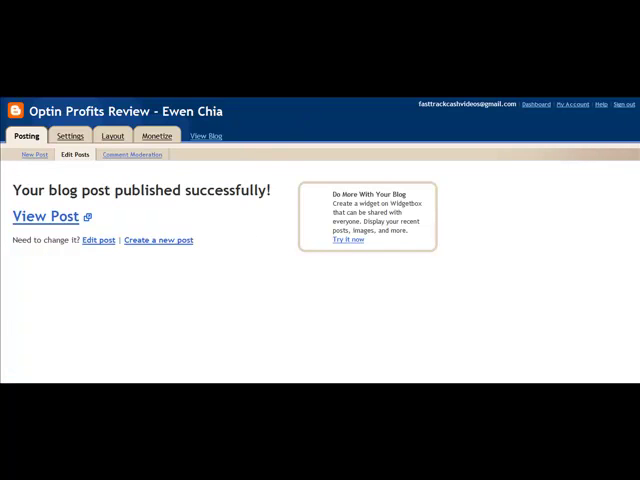
Step: View the republished review on the live blog, then return to the Edit Posts list
click(44, 216)
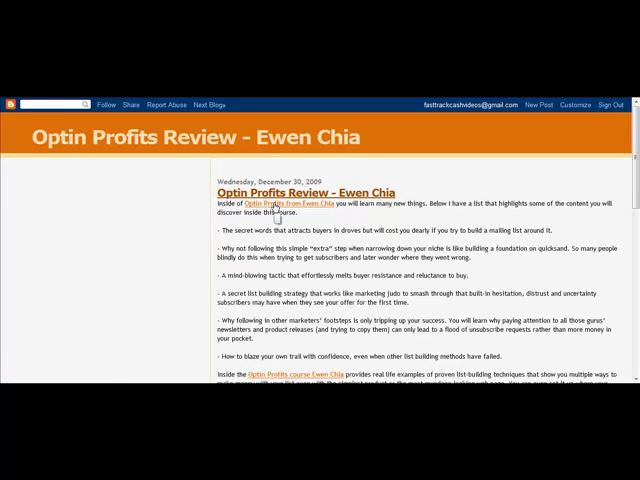
scroll(down, 3)
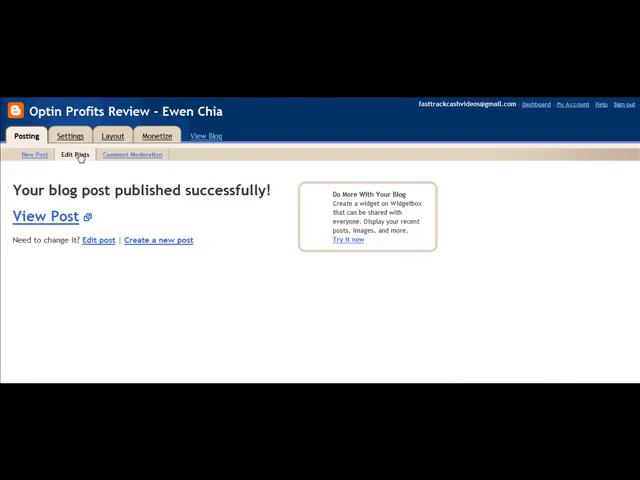
click(76, 154)
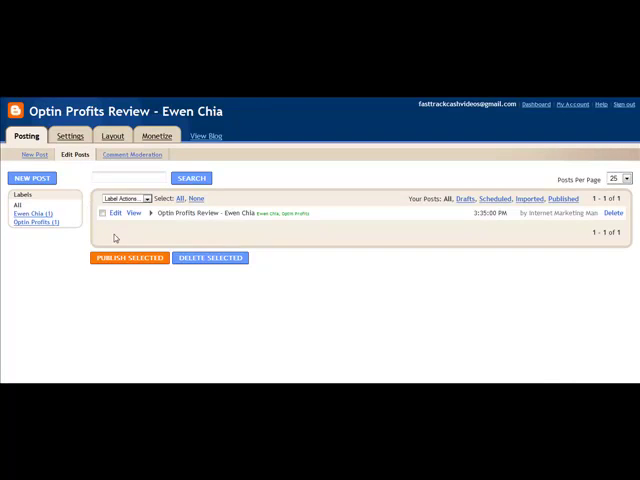
Step: Enlarge the closing 'Discover How Optin Profits' link line and republish the post
click(116, 212)
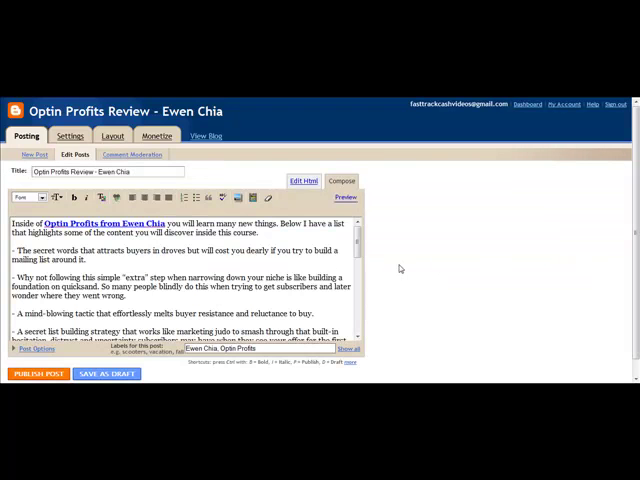
scroll(down, 3)
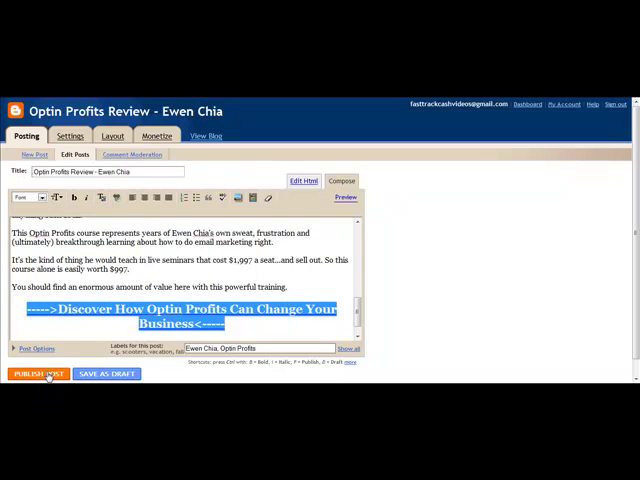
click(38, 372)
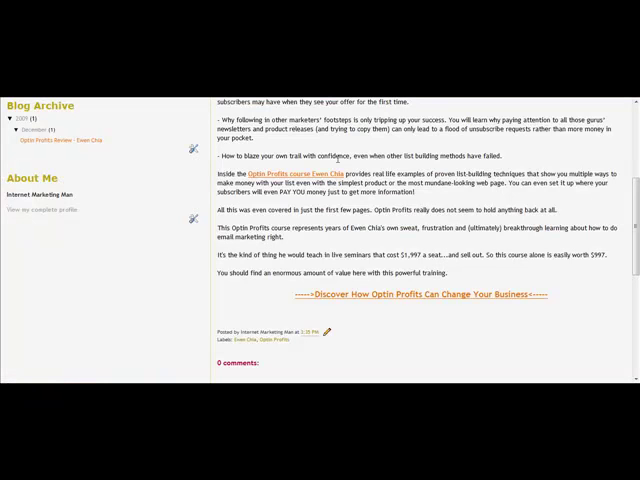
Step: Scroll the live review post down to its empty comments form and back to the title
scroll(down, 3)
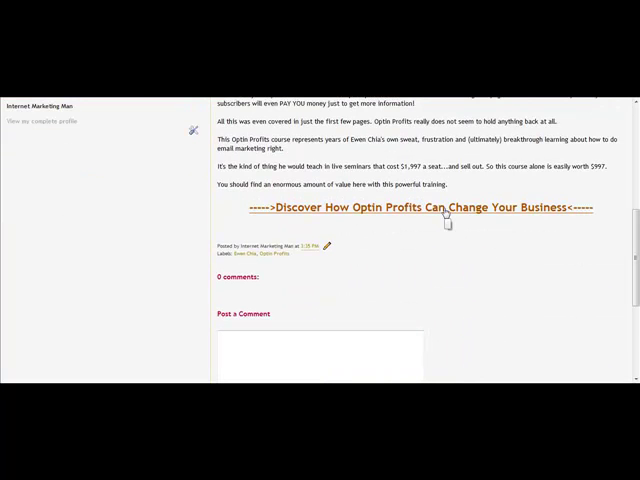
scroll(down, 3)
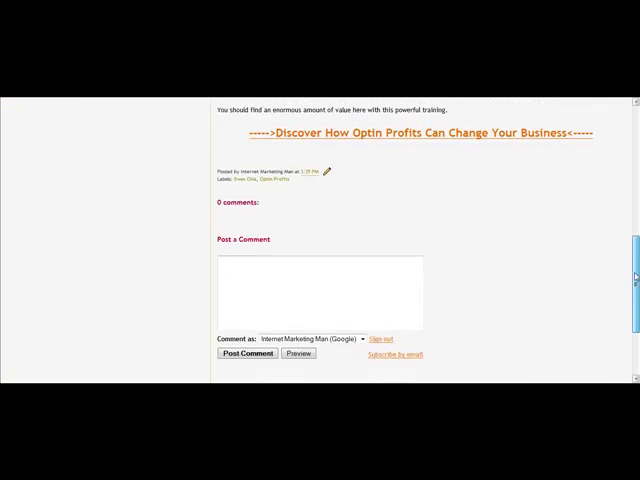
scroll(up, 3)
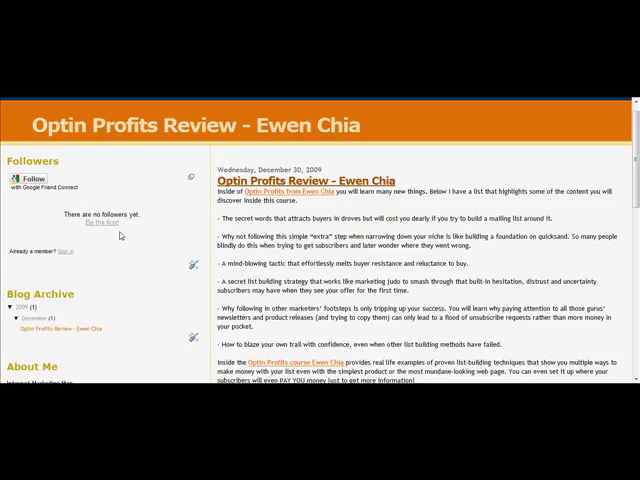
scroll(down, 3)
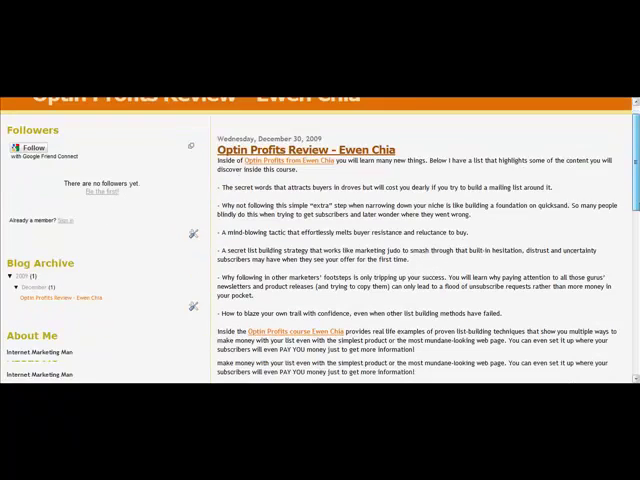
scroll(down, 3)
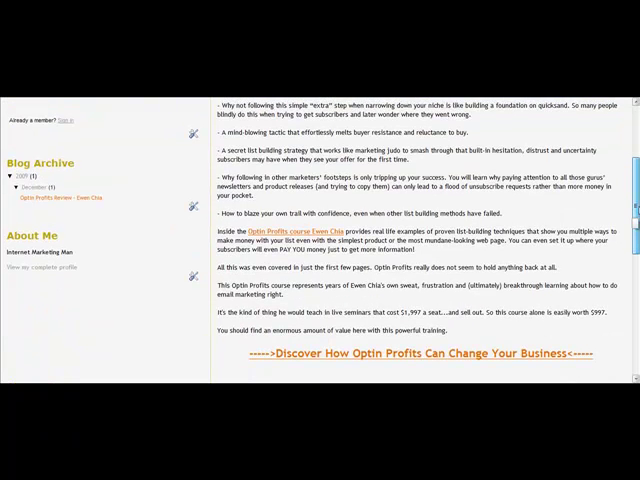
scroll(down, 3)
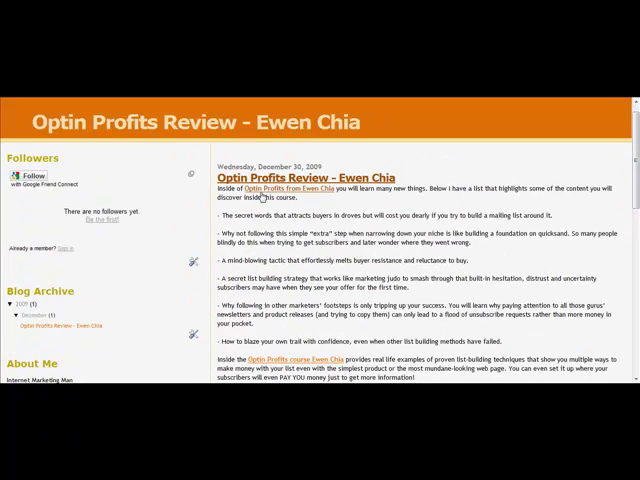
mouse_move(64, 160)
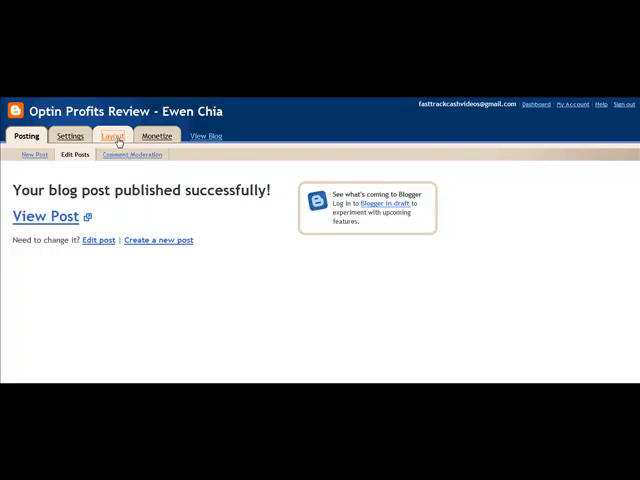
Step: From Layout, pick the green template for the blog and save it
click(112, 136)
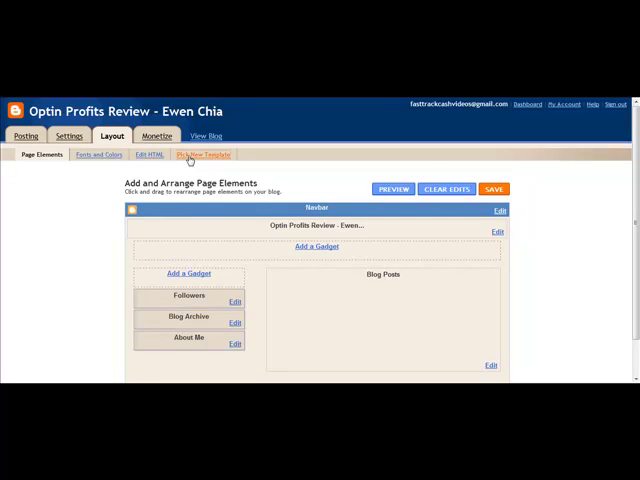
click(200, 154)
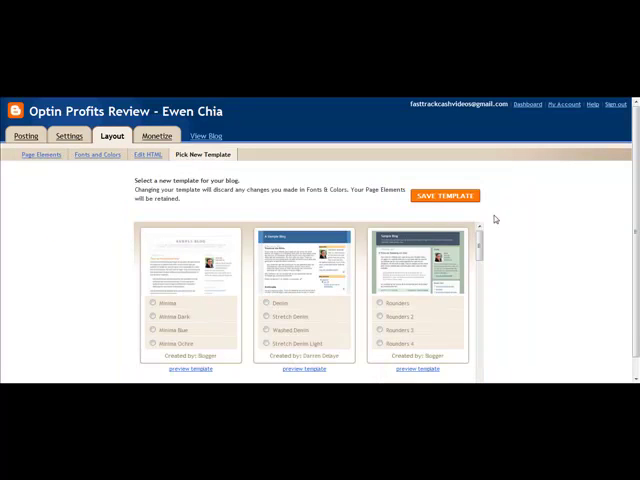
scroll(down, 3)
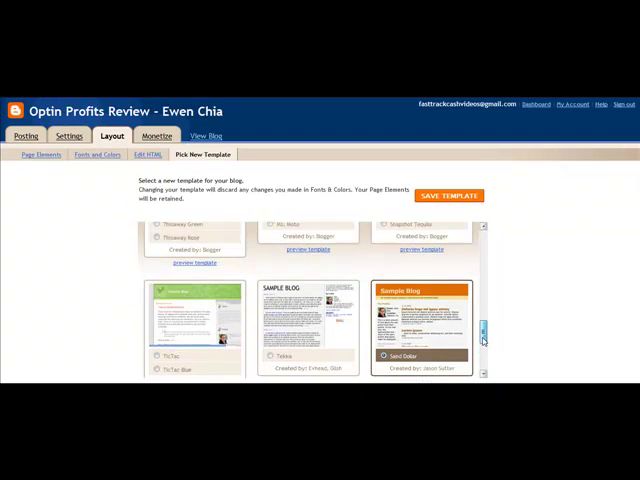
scroll(down, 3)
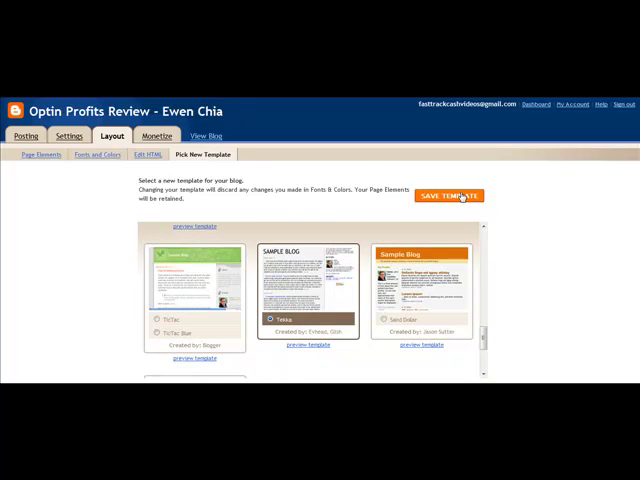
click(448, 196)
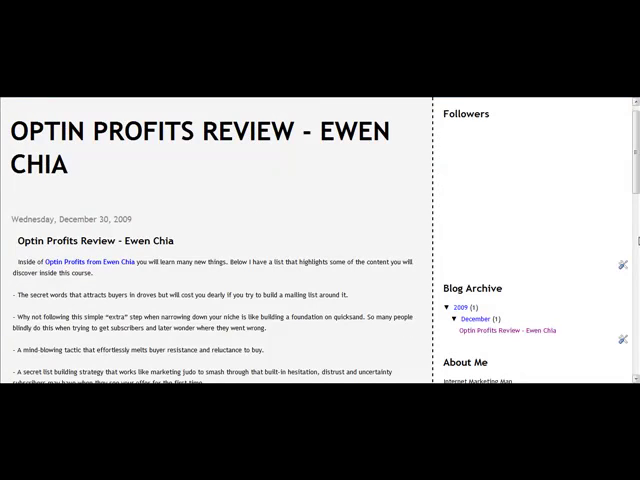
scroll(down, 3)
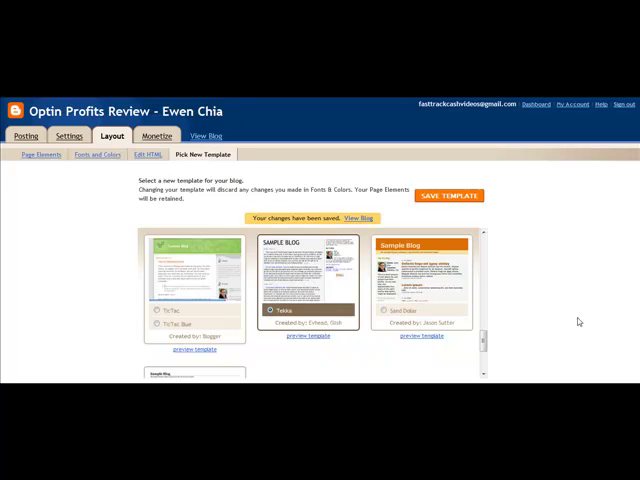
Step: View the live blog showing the review post in its new green template
scroll(down, 3)
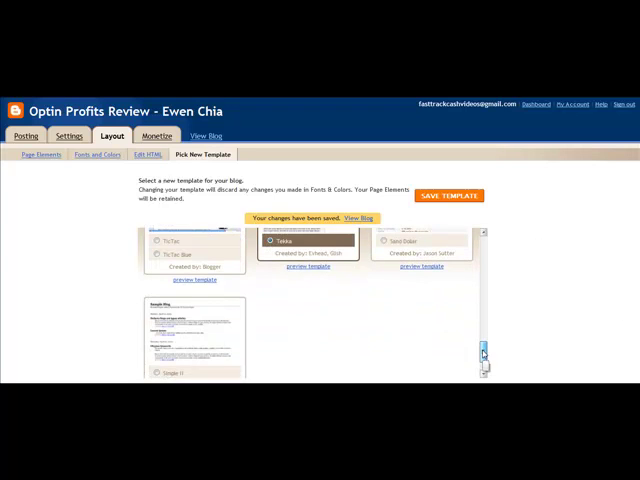
scroll(down, 3)
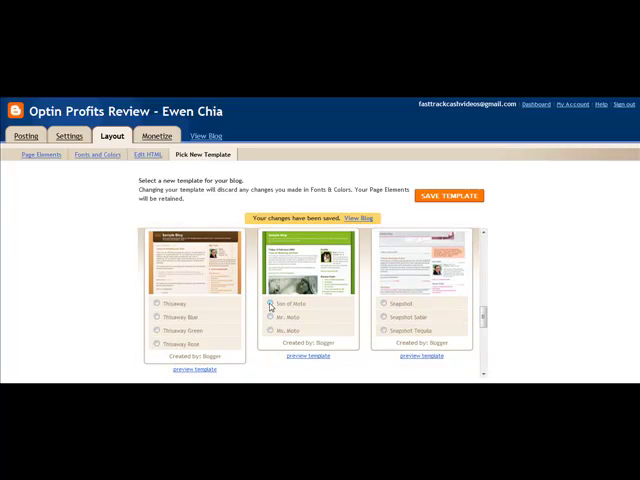
click(270, 304)
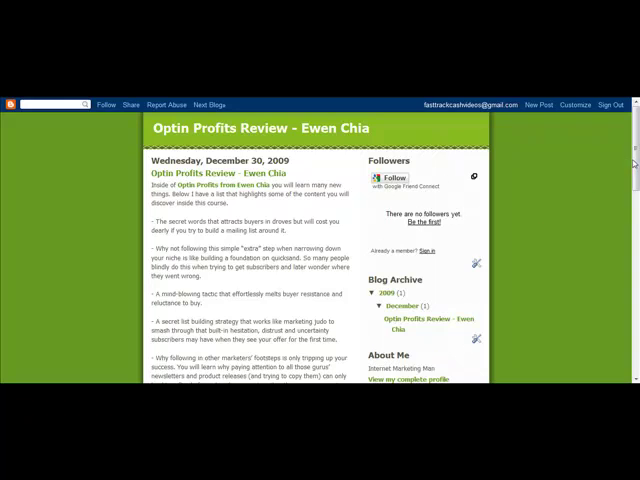
Step: Scroll through the green-themed post and reach the blog's Posts (Atom) feed link
scroll(down, 3)
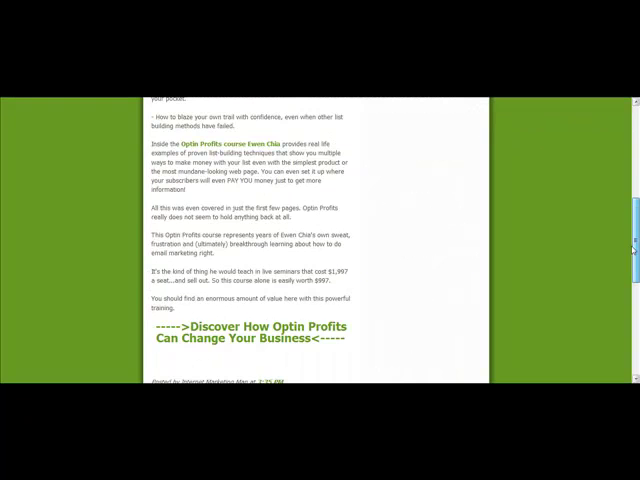
scroll(up, 3)
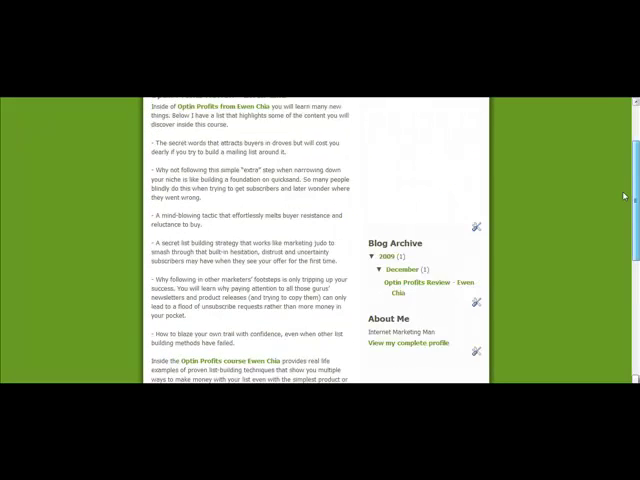
scroll(up, 3)
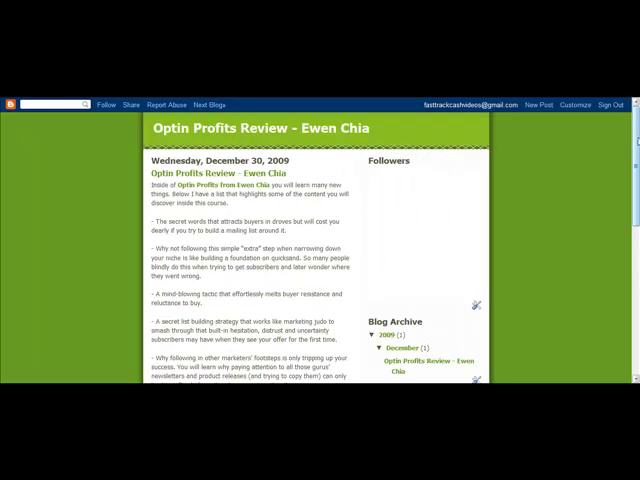
scroll(down, 3)
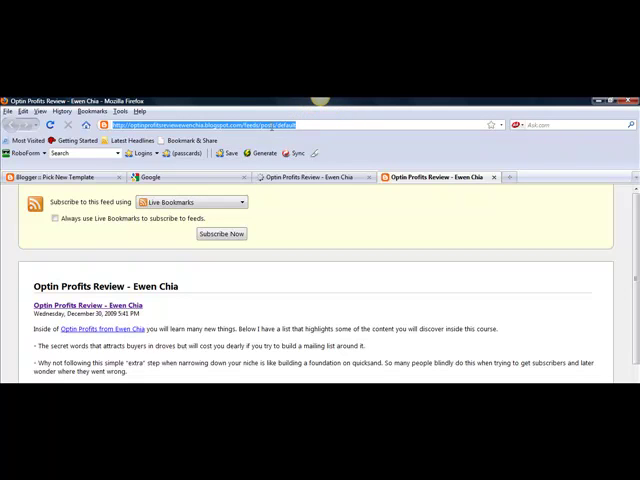
right_click(200, 126)
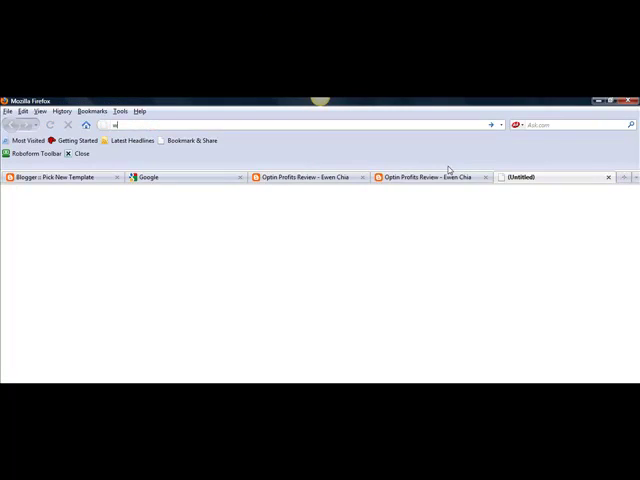
text(www.pingomatic)
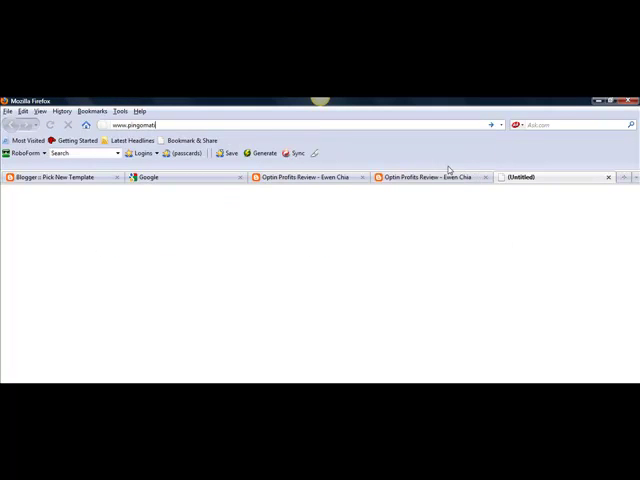
key(Return)
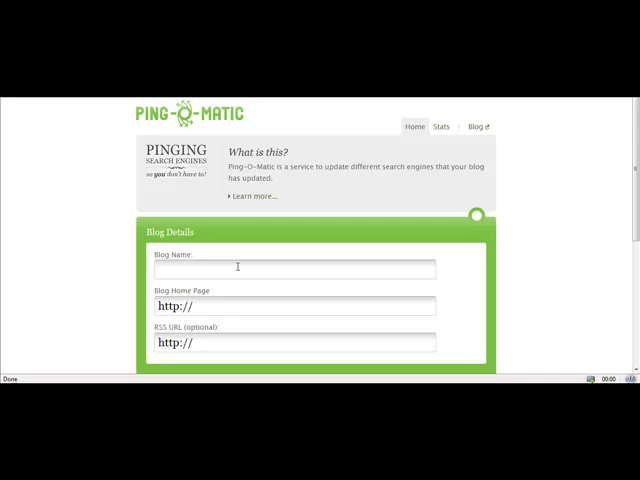
Step: Enter the Optin blog name and its blogspot feeds/posts/default URL, check all common services and send pings
text(Optin Profits Review)
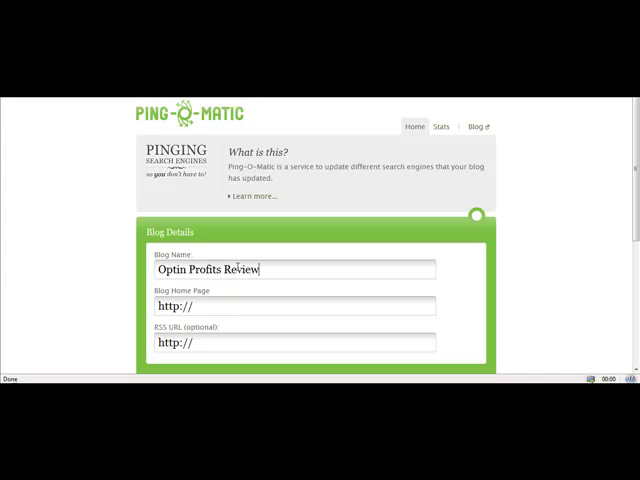
text(profitsreviewewenchia.blogspot.com/feeds/posts/default)
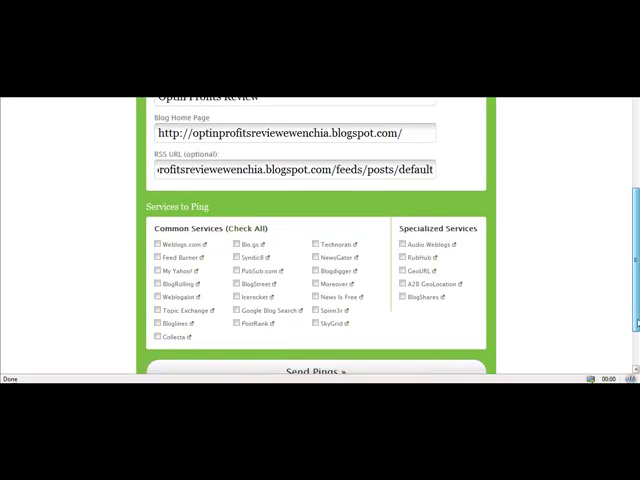
click(252, 228)
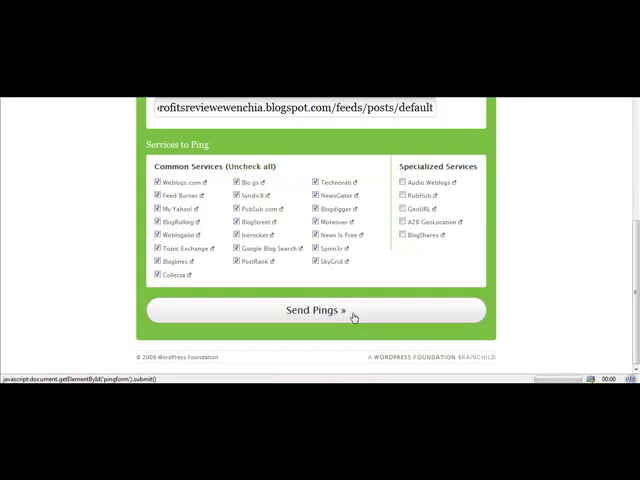
click(316, 310)
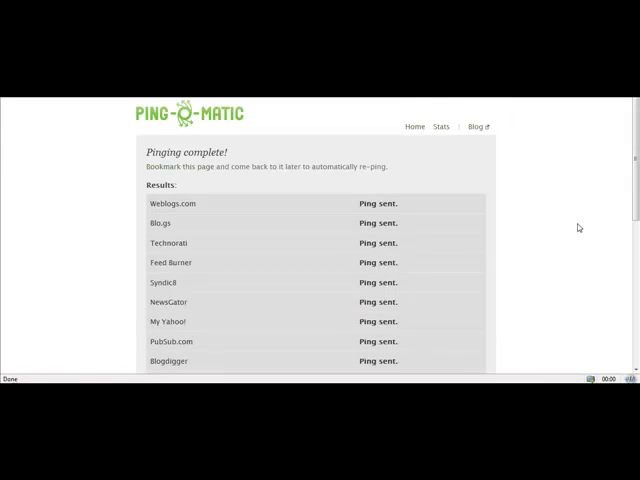
scroll(down, 3)
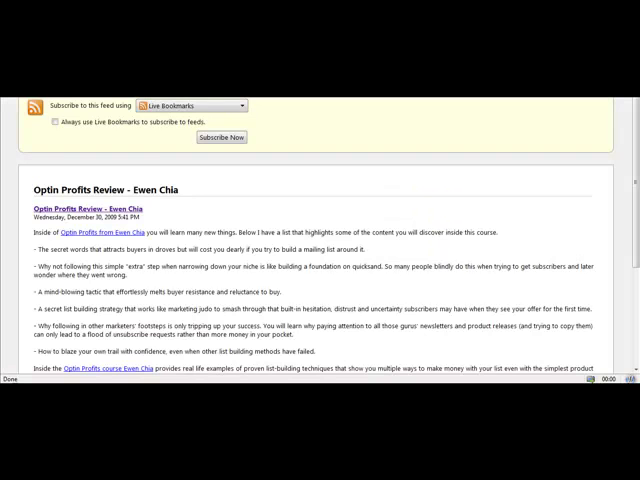
scroll(down, 3)
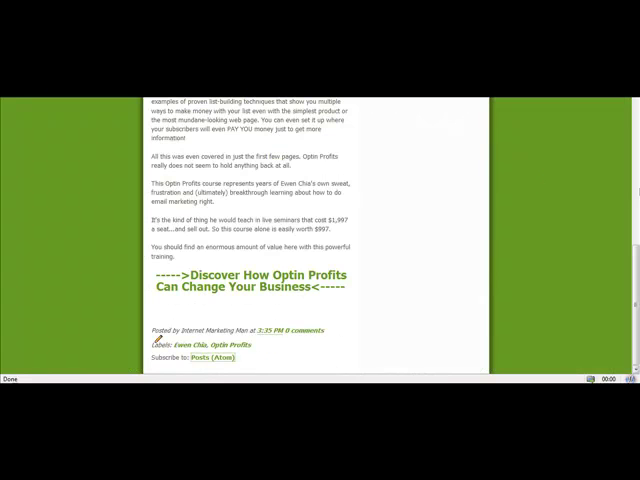